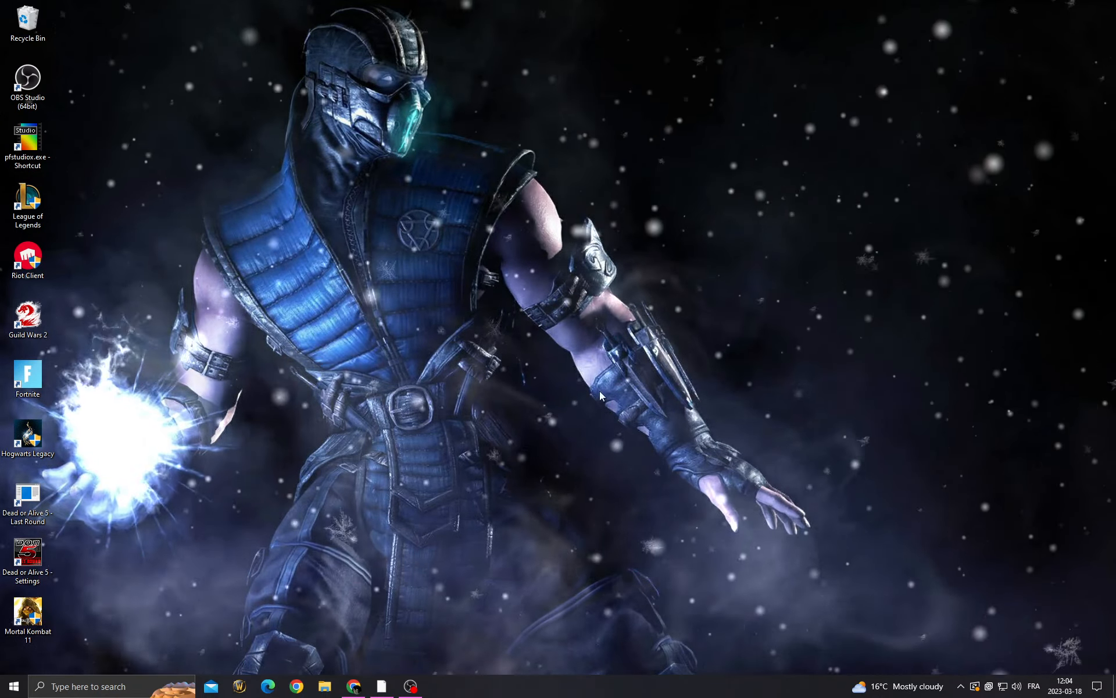
Search for and review the Startup Apps settings page
left_click(99, 686)
type("start")
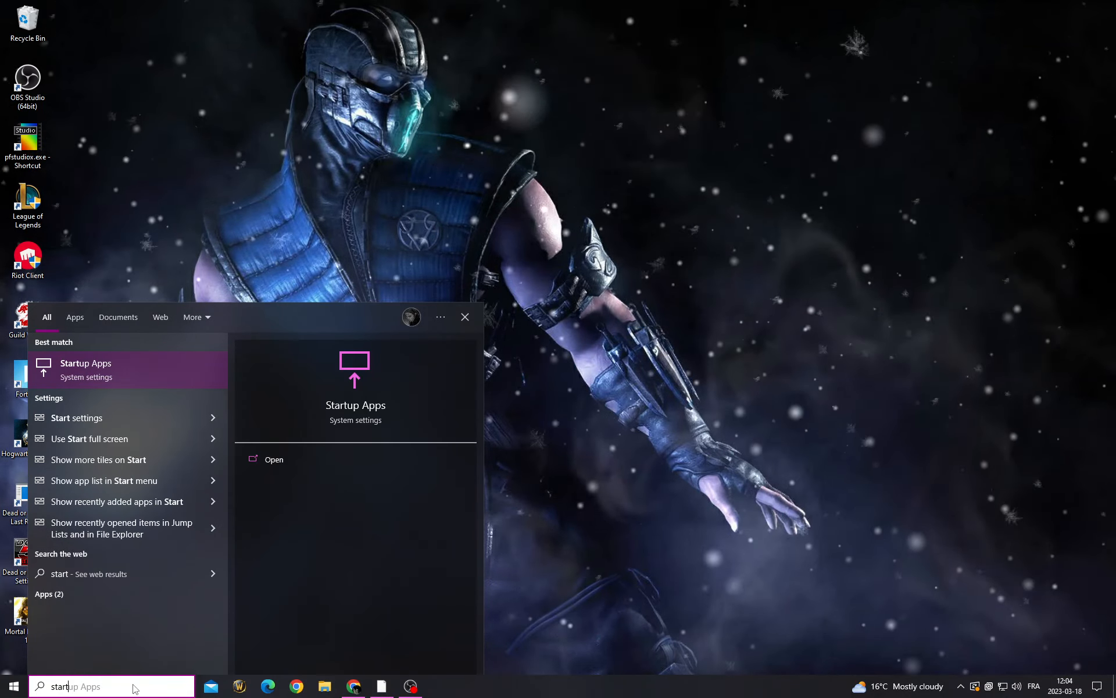
left_click(86, 370)
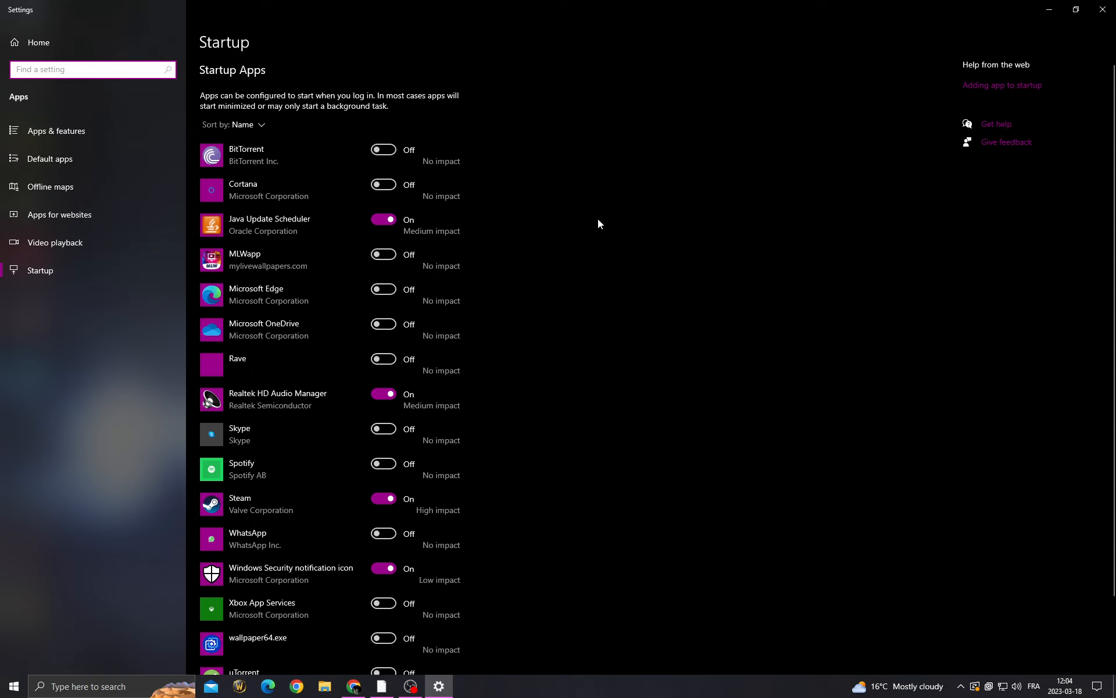
mouse_move(350, 259)
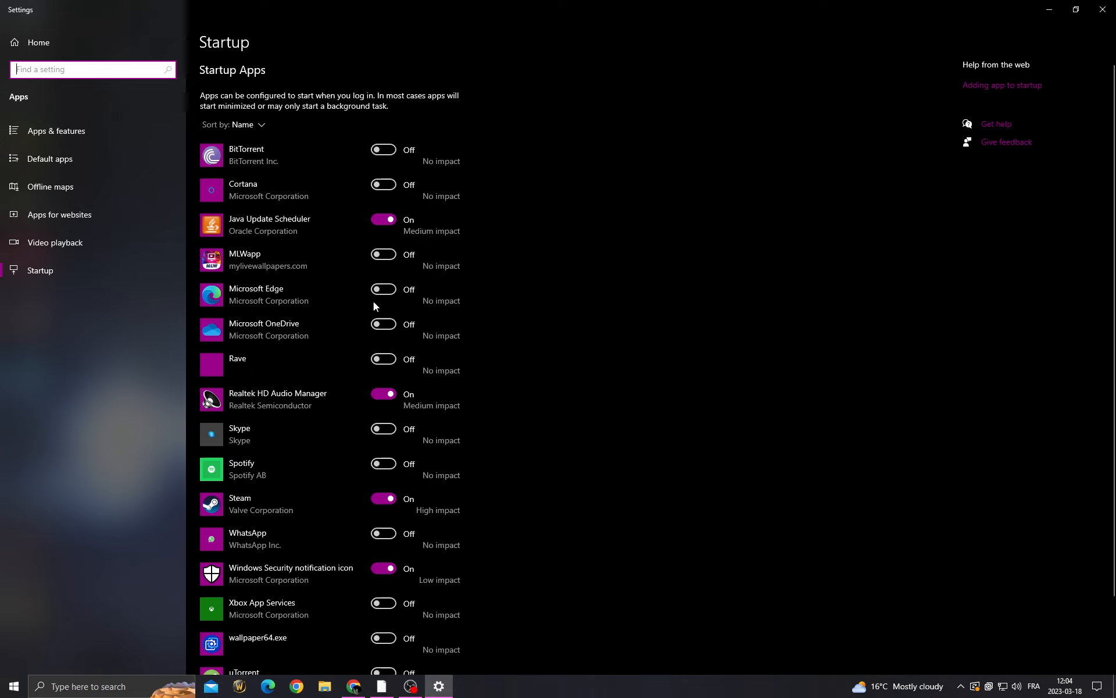
scroll("down", 3)
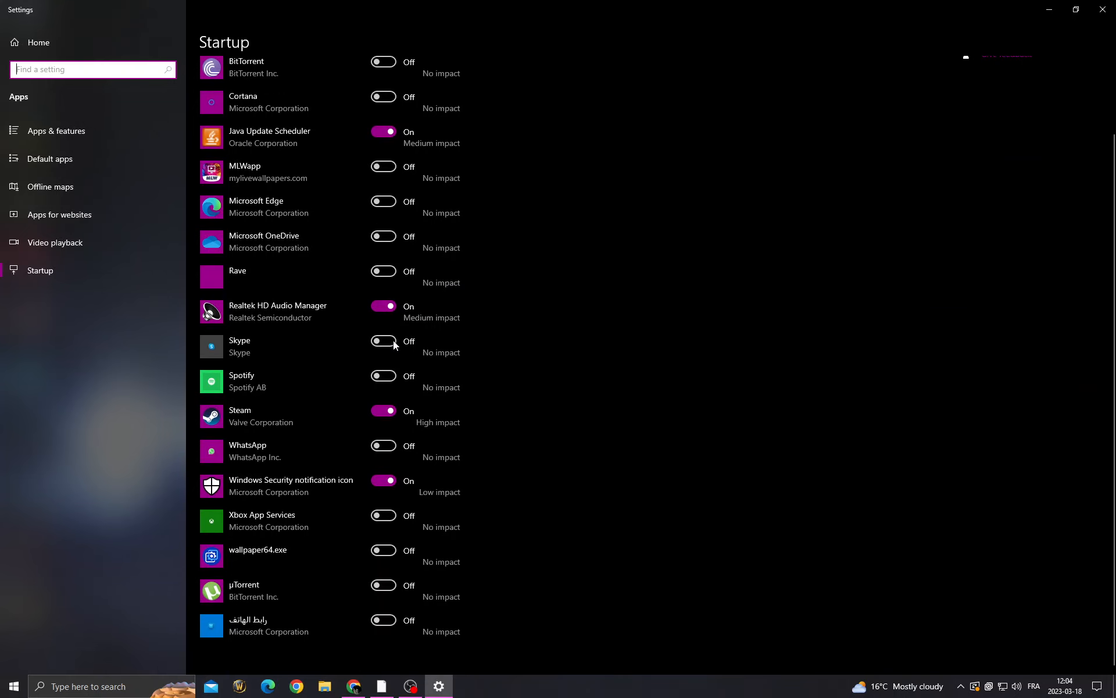
mouse_move(405, 351)
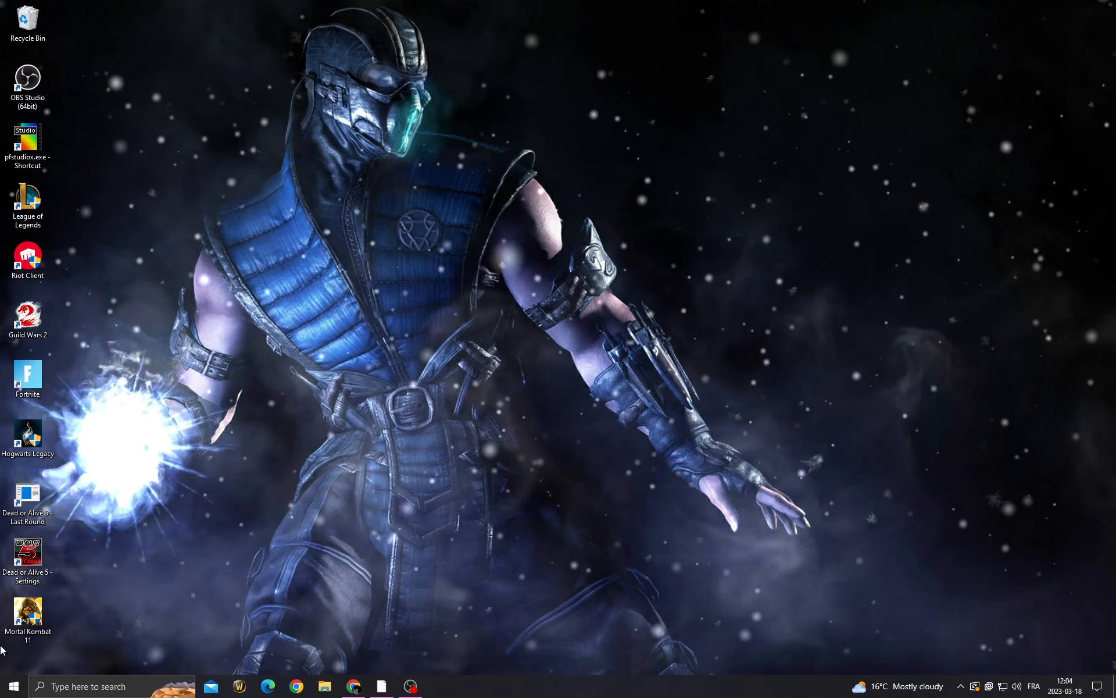
Review the Background apps toggles, nearly all allowed, then close Settings
left_click(11, 686)
type("background apps")
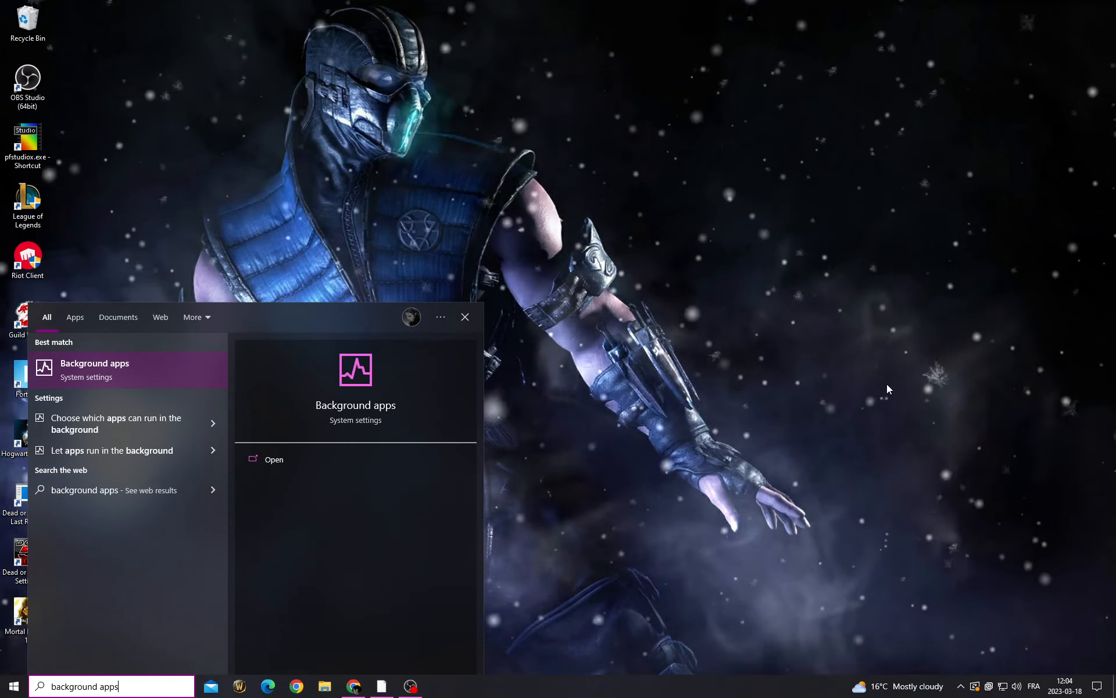
left_click(95, 370)
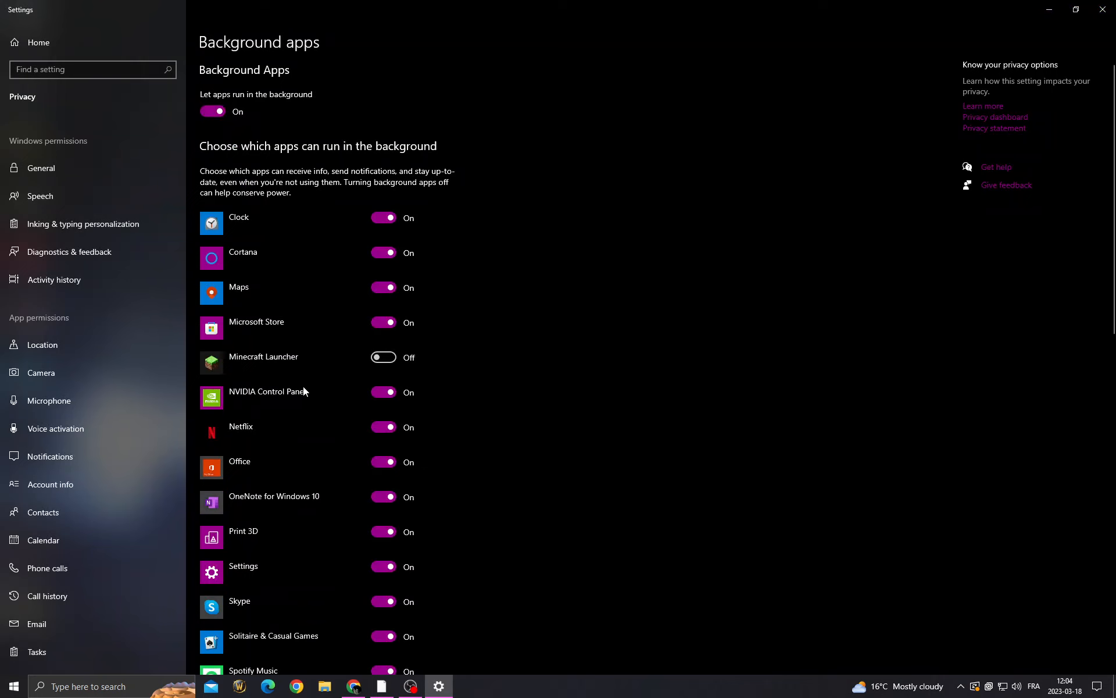
scroll("down", 3)
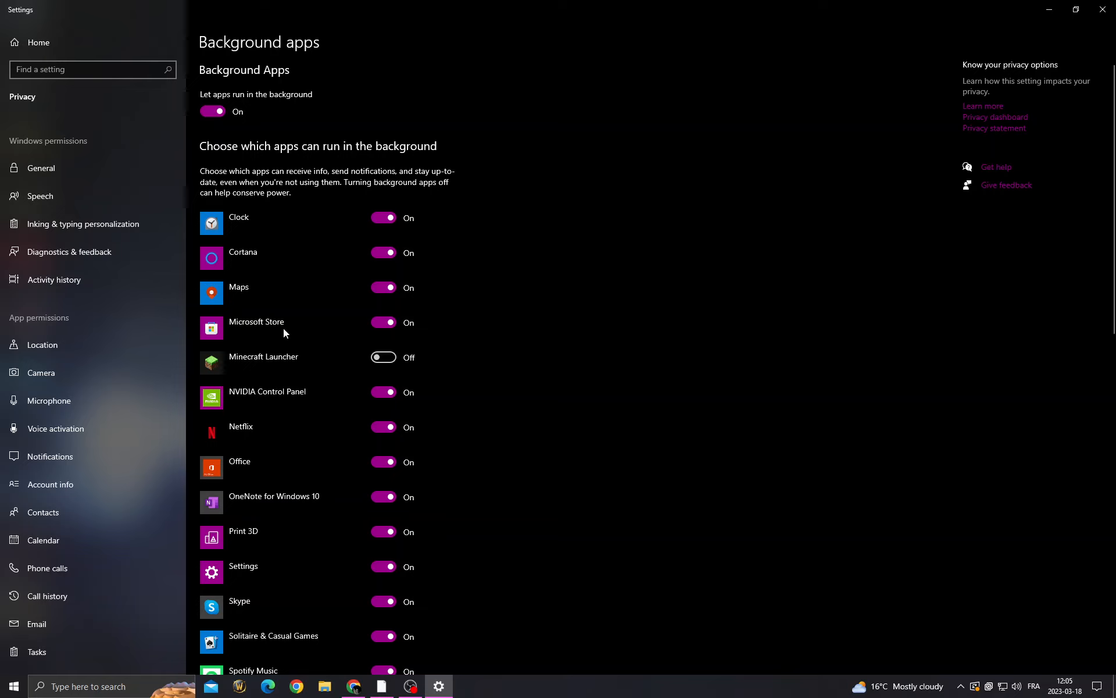
left_click(213, 111)
type("device")
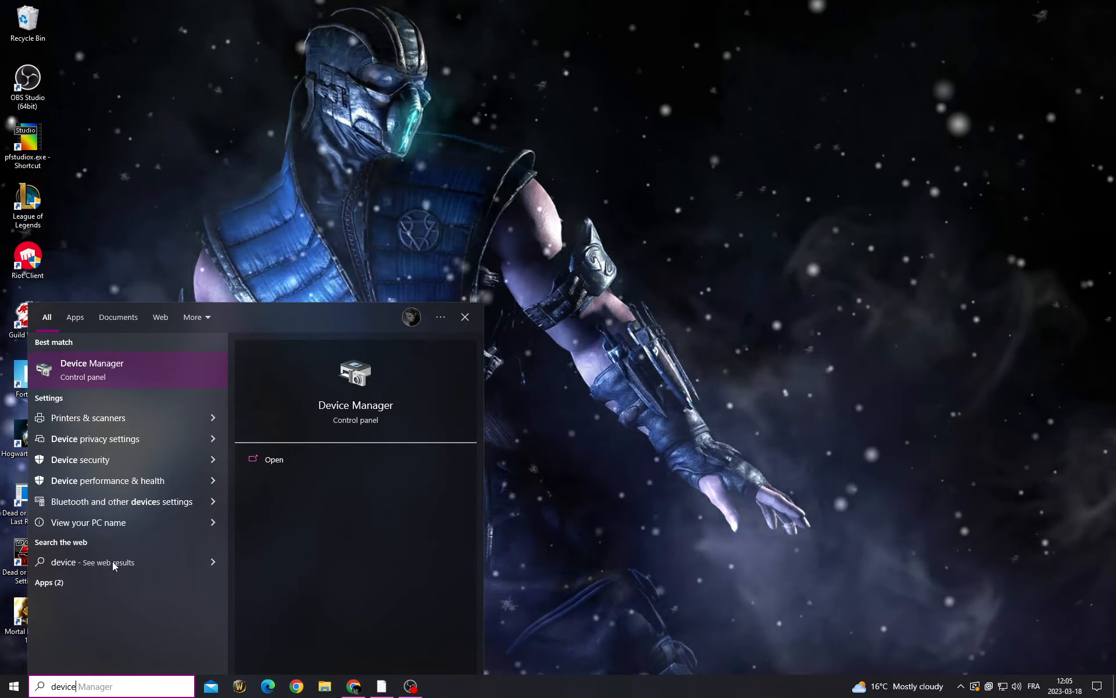
Auto-search drivers for the NVIDIA GeForce GTX 1650, then show Mortal Kombat 11 shortcut actions
left_click(92, 370)
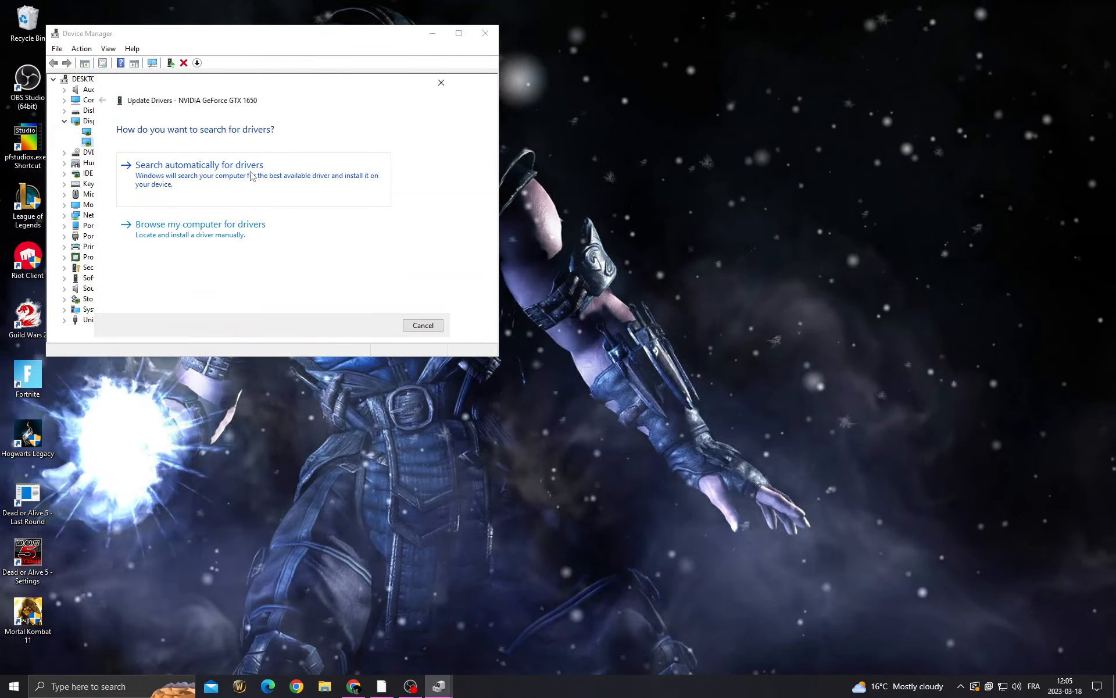
left_click(423, 325)
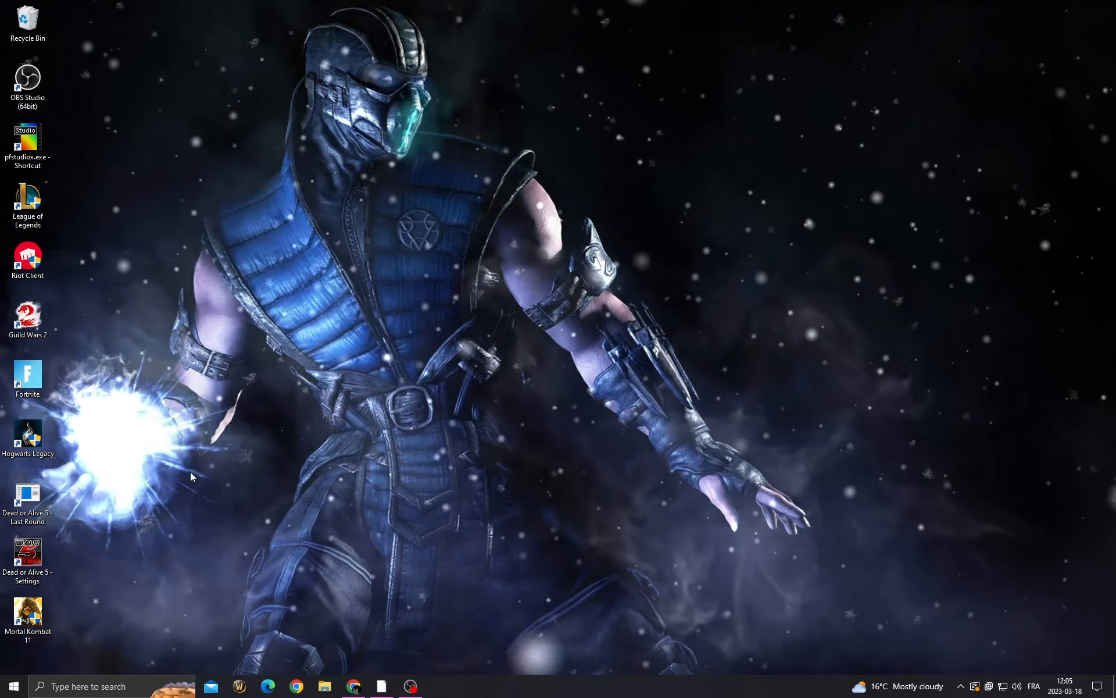
right_click(28, 612)
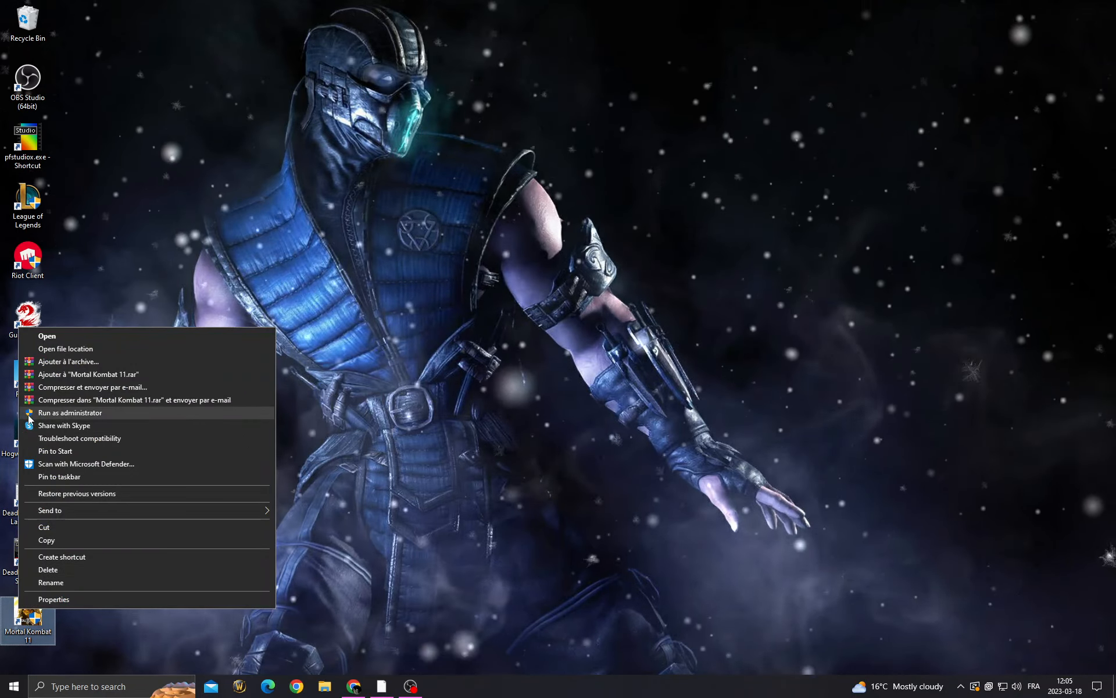